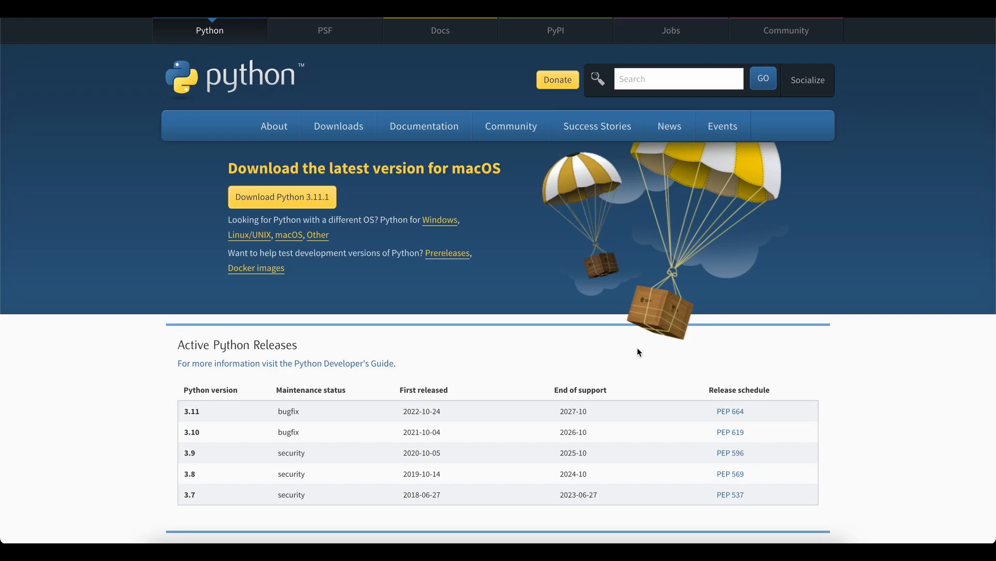
pyautogui.moveTo(569, 291)
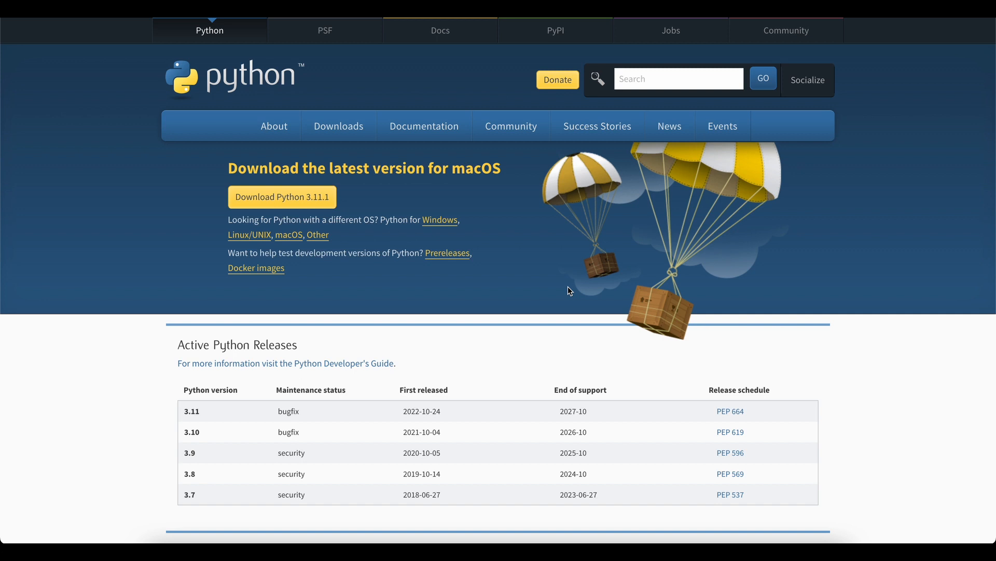
pyautogui.moveTo(512, 211)
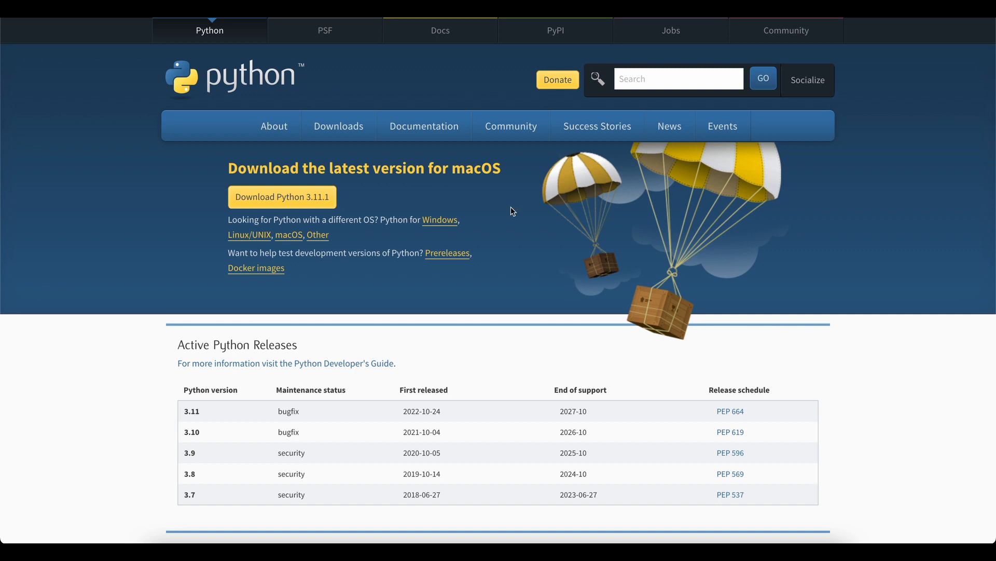
pyautogui.moveTo(296, 215)
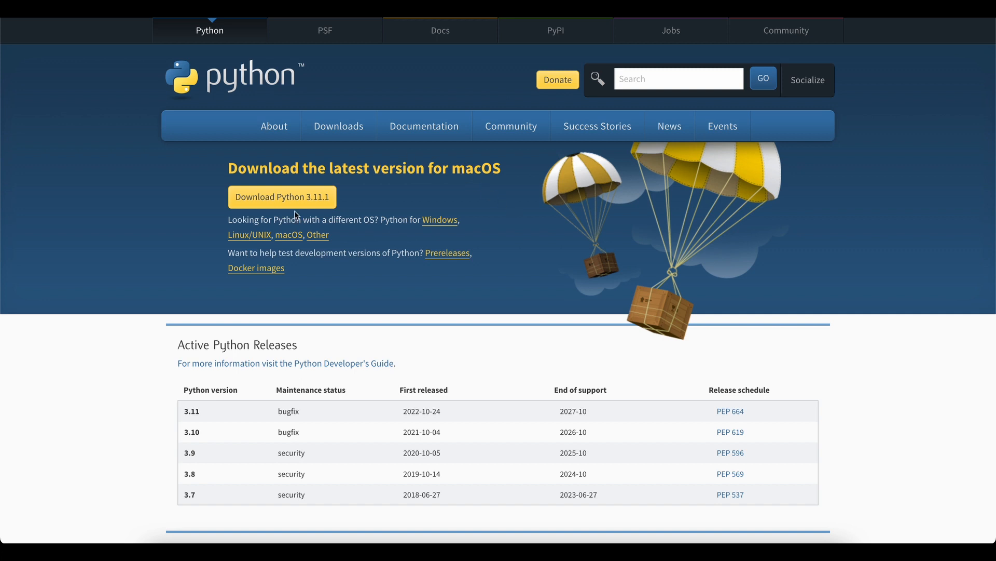
pyautogui.moveTo(270, 209)
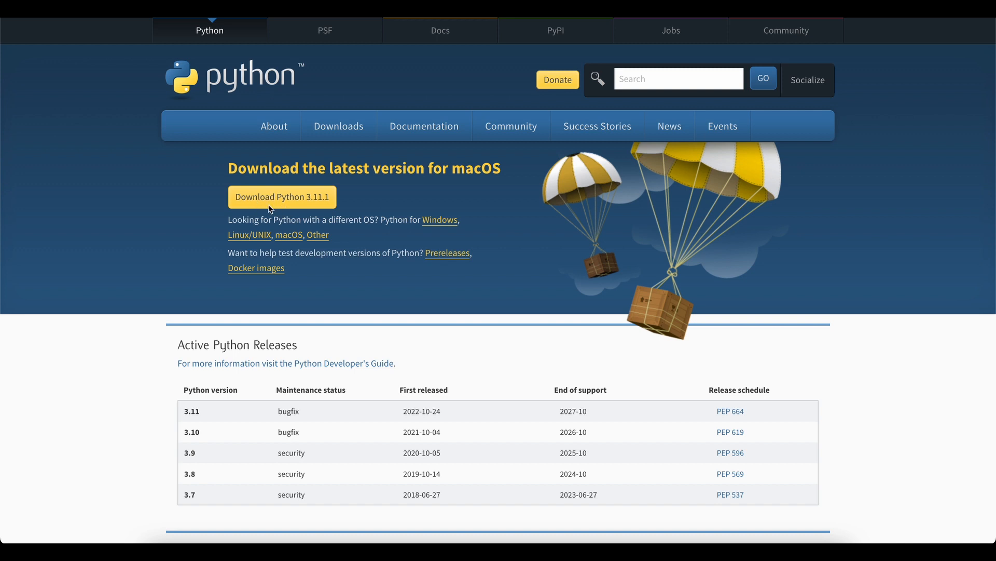
pyautogui.moveTo(336, 205)
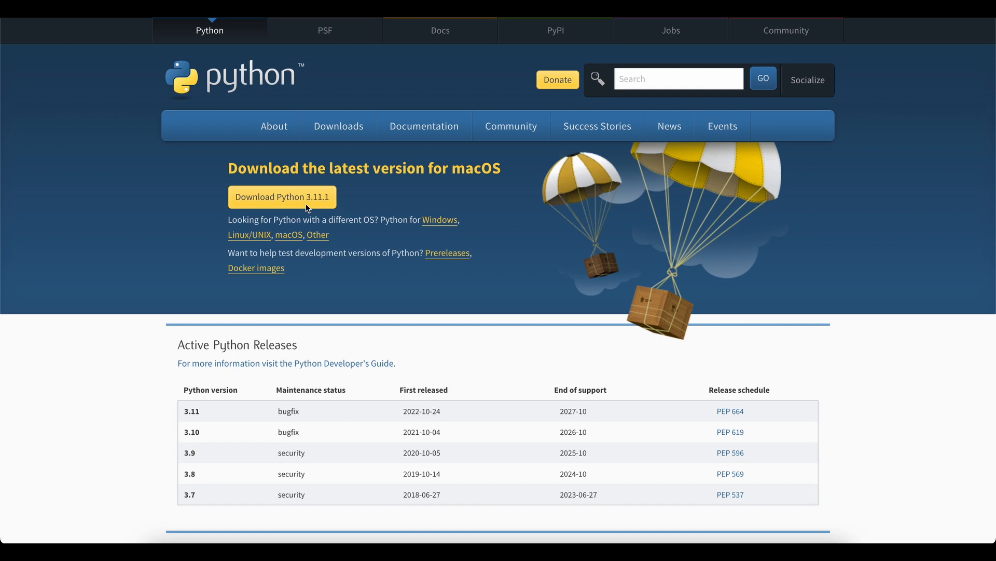
pyautogui.moveTo(184, 184)
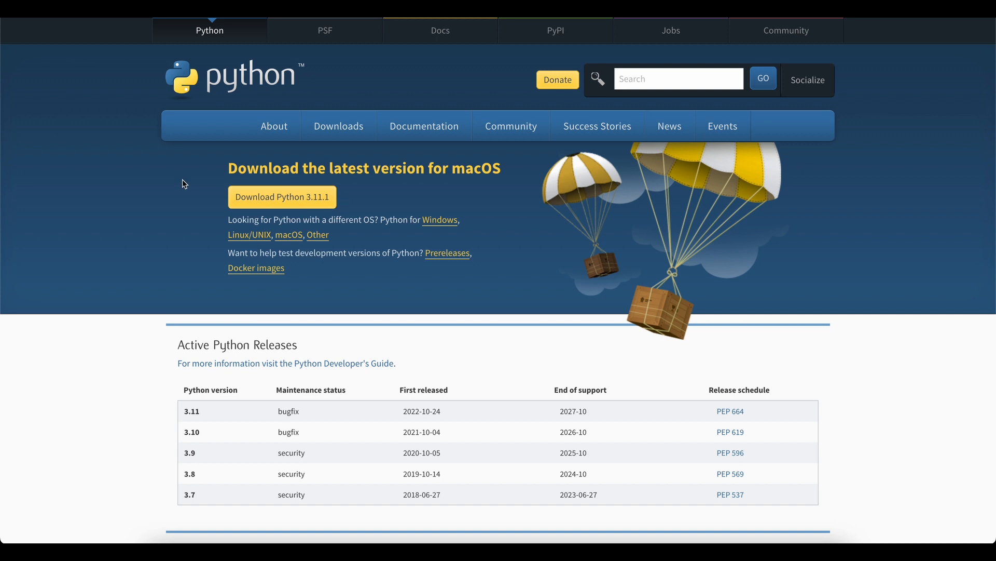
pyautogui.moveTo(348, 278)
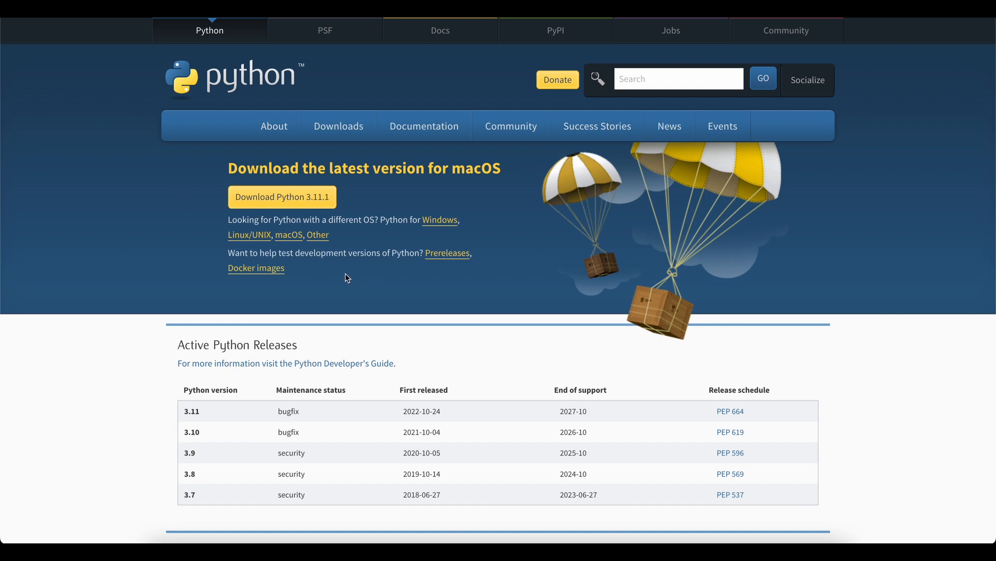
# Step: Download the Python 3.11.1 macOS package, accept the license, install it, and close the installer
pyautogui.click(281, 196)
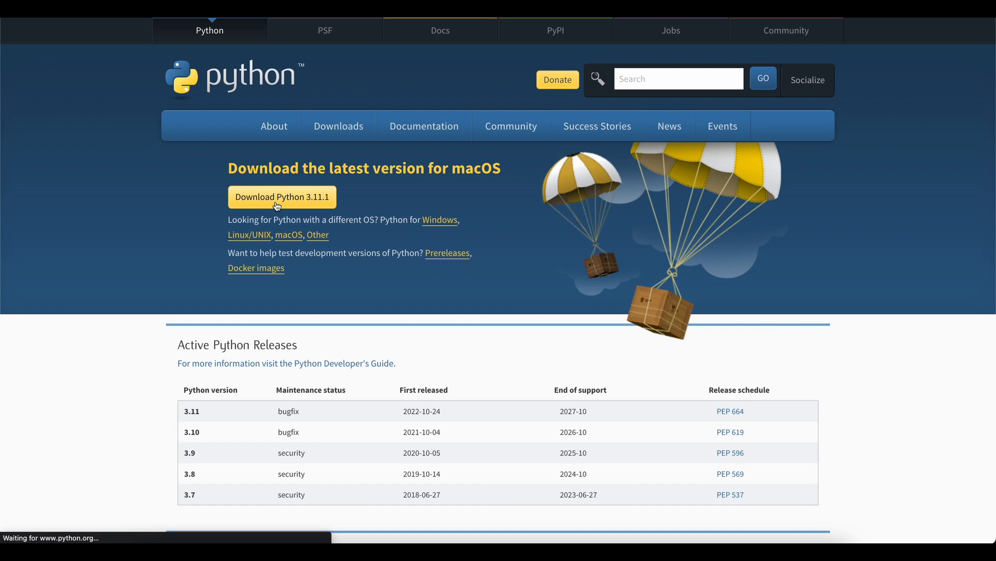
pyautogui.click(282, 197)
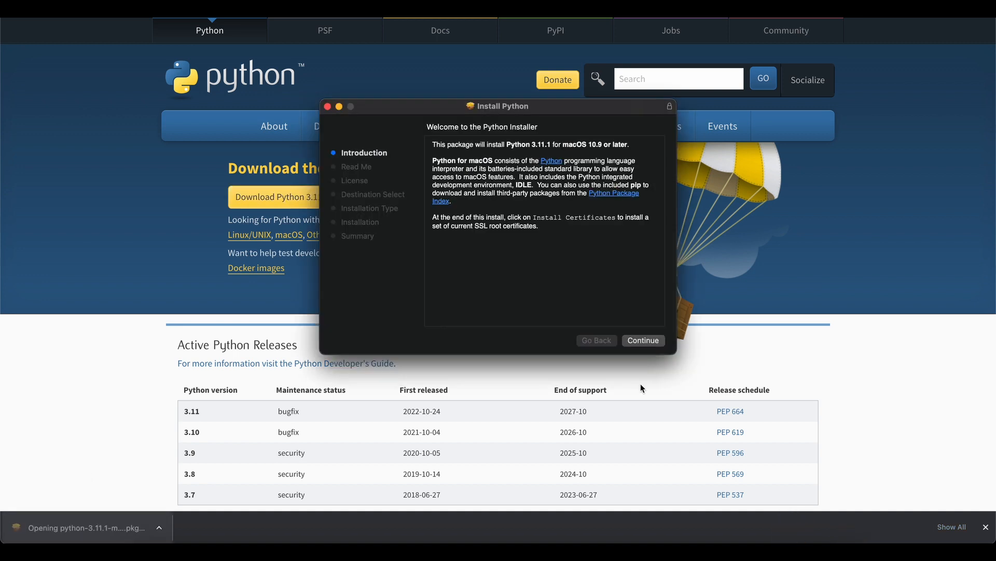
pyautogui.click(642, 340)
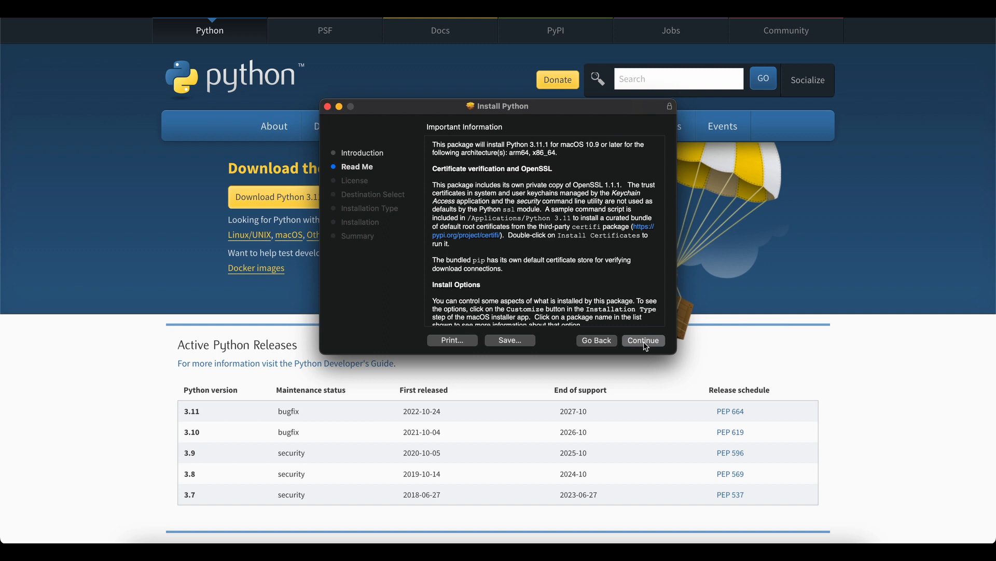
pyautogui.click(643, 340)
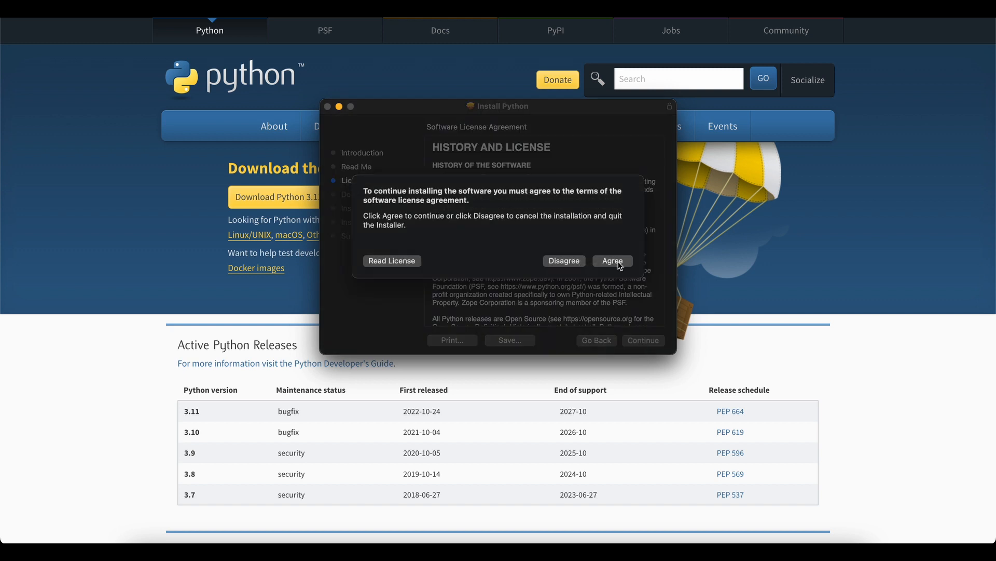
pyautogui.click(611, 261)
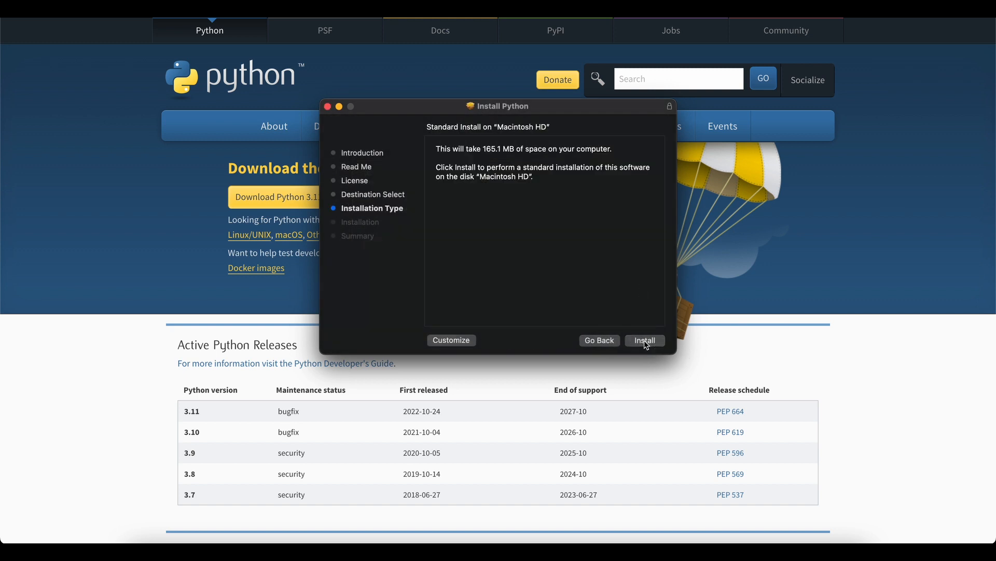
pyautogui.click(644, 340)
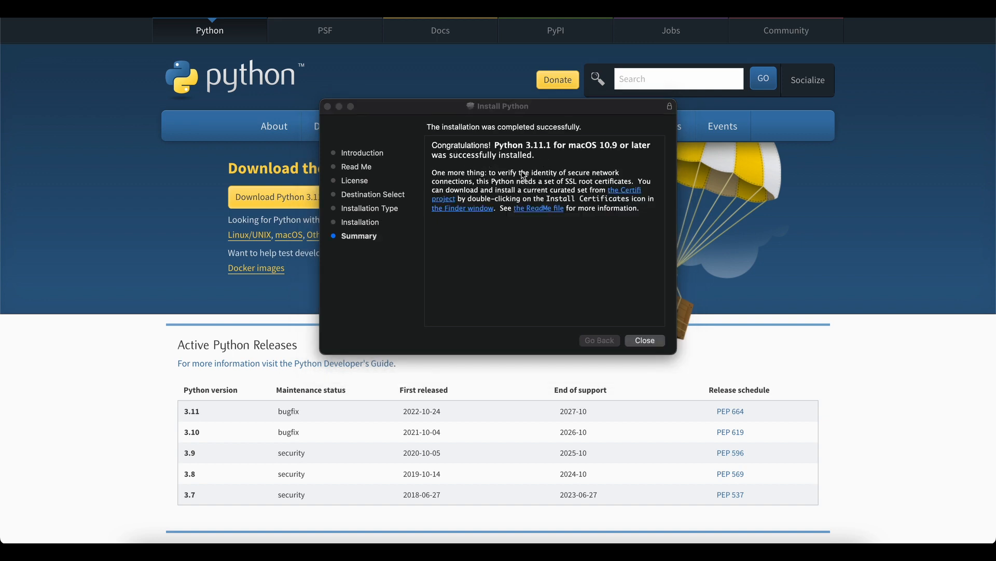
pyautogui.click(643, 340)
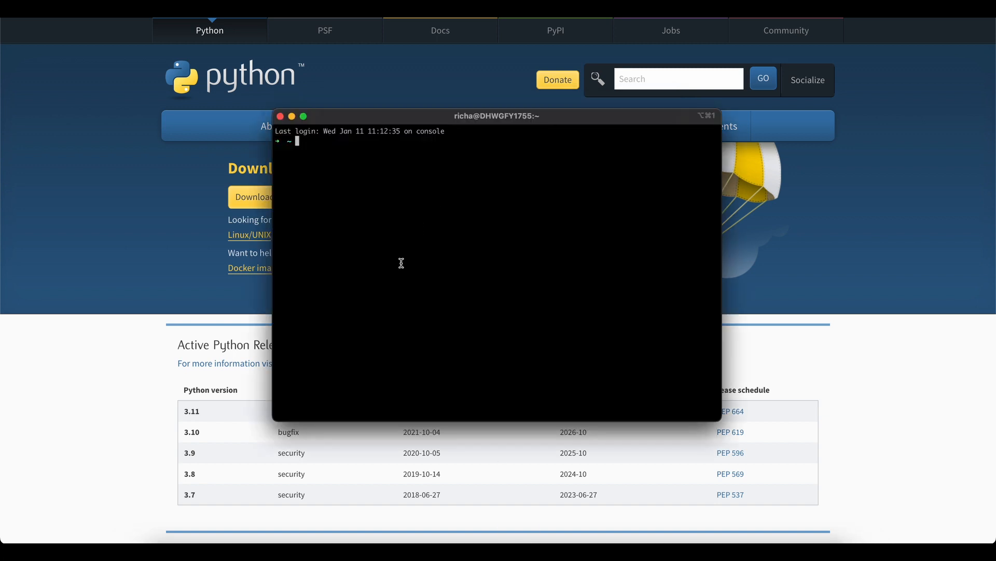
pyautogui.moveTo(351, 183)
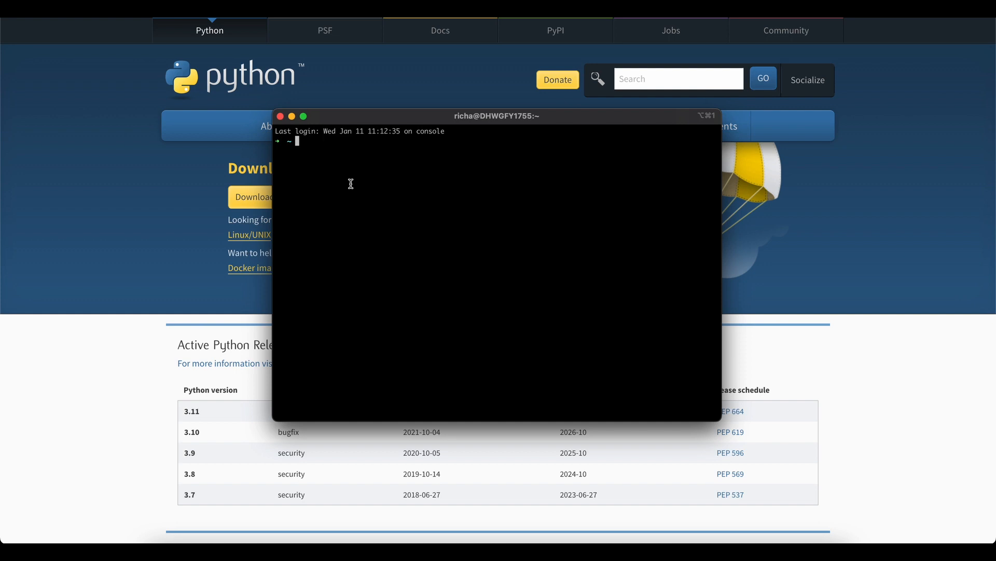
# Step: Check that python3 --version reports 3.11.1, and move the Terminal window right
pyautogui.write('python3 --version')
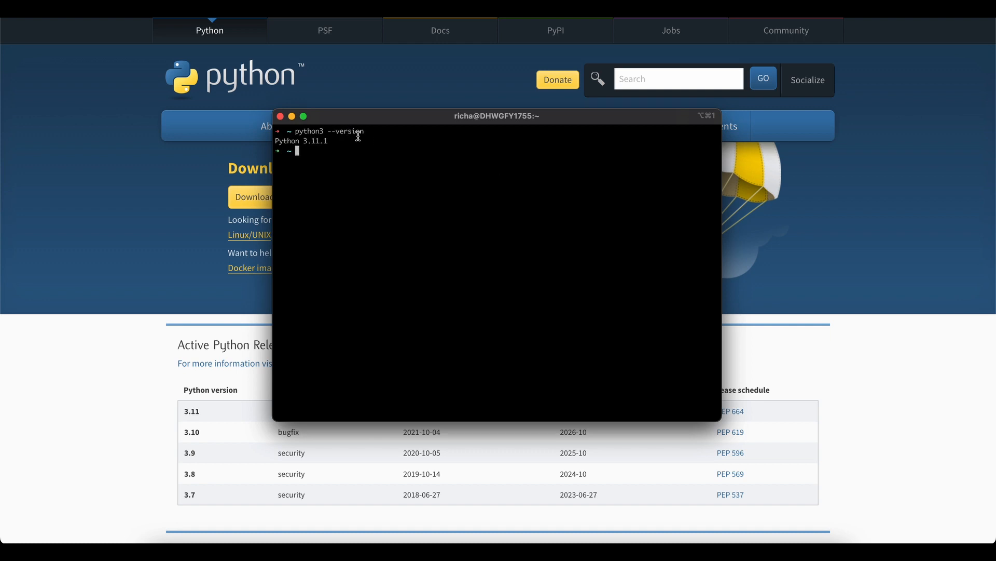
pyautogui.moveTo(498, 116); pyautogui.dragTo(661, 122)
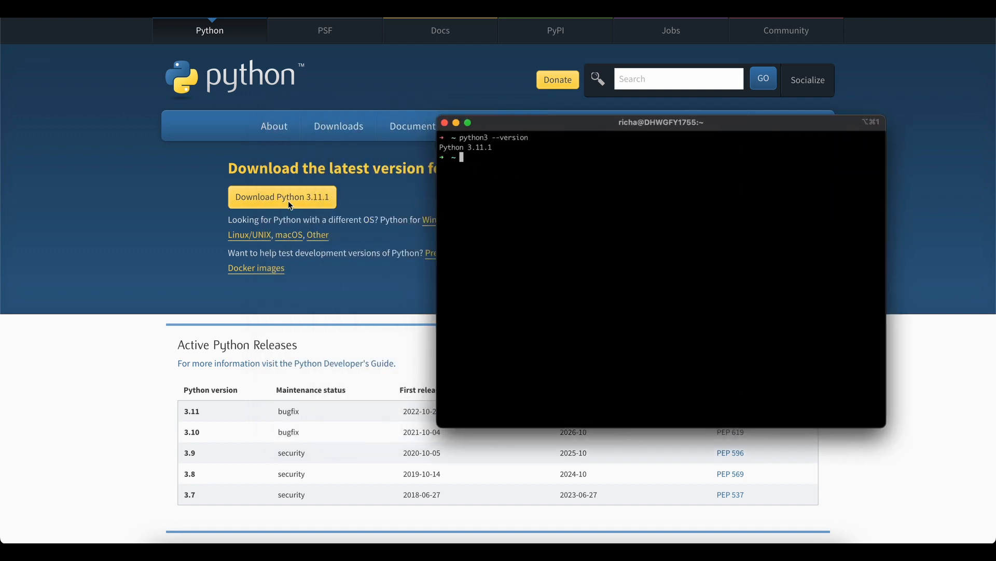
pyautogui.moveTo(521, 156)
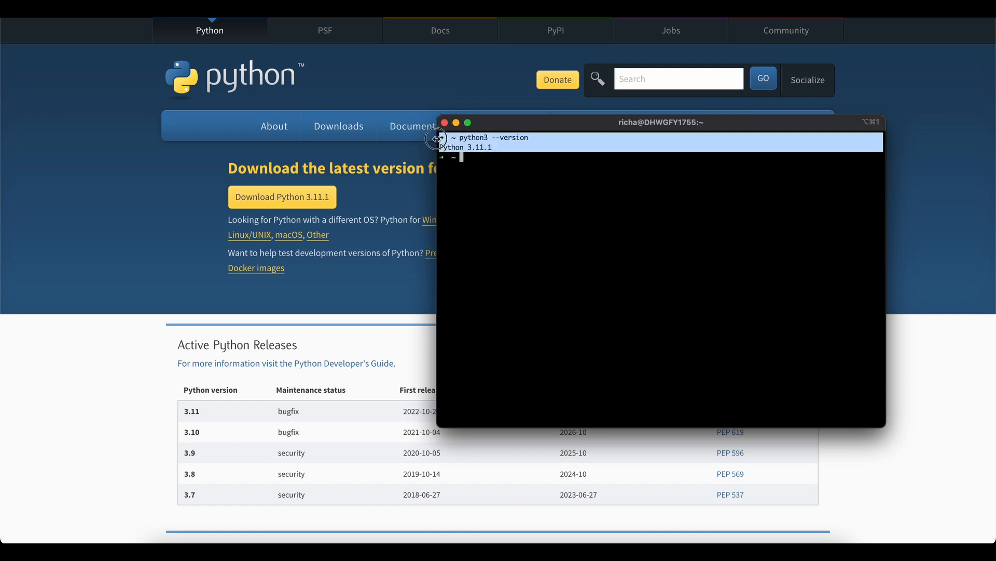
pyautogui.moveTo(566, 188)
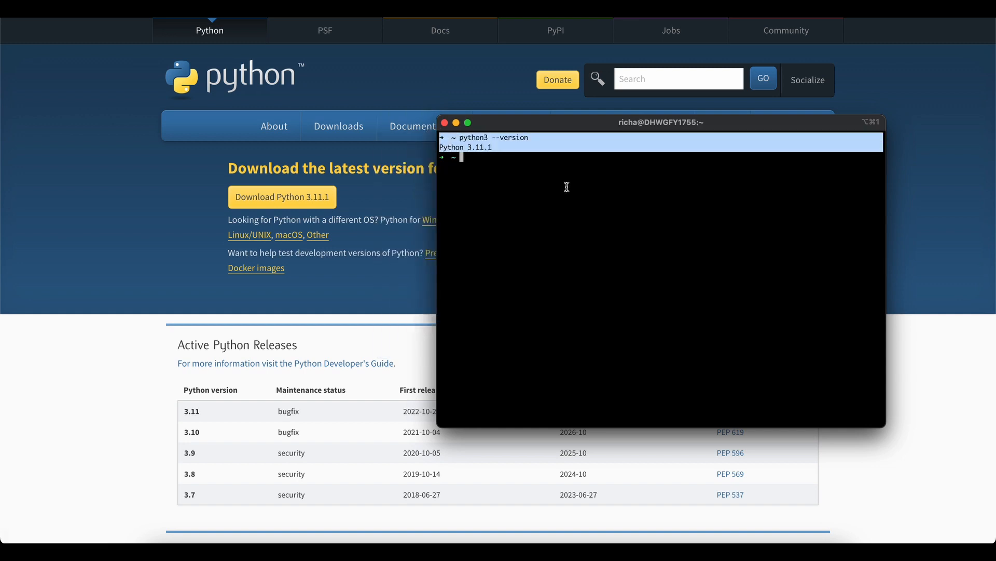
pyautogui.moveTo(464, 199)
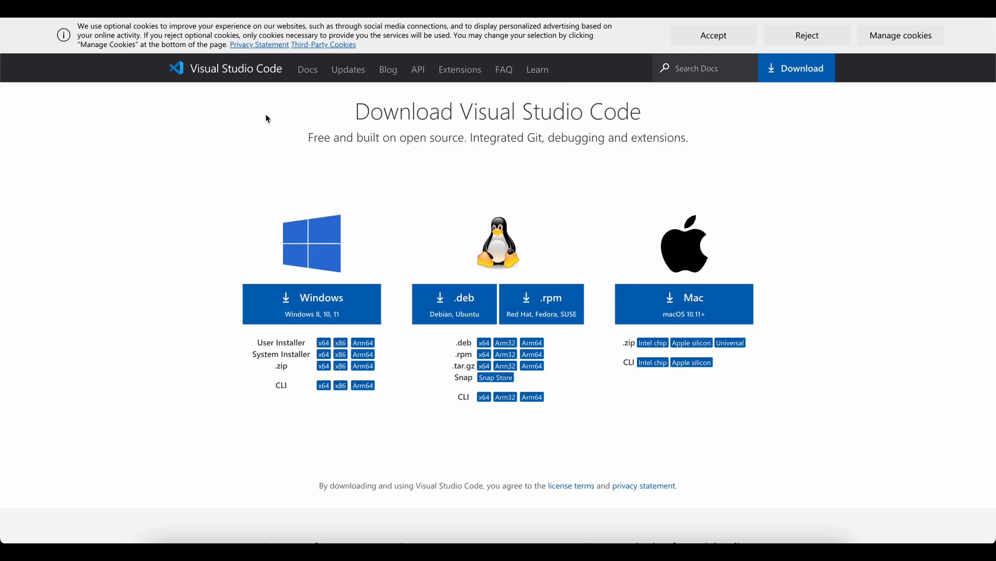
pyautogui.moveTo(108, 212)
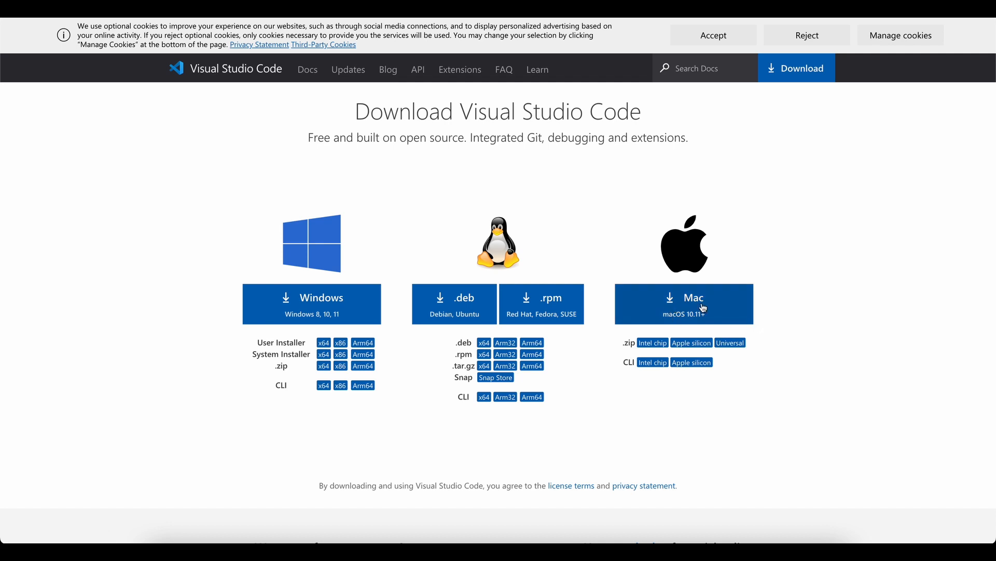
# Step: Download the Mac build of Visual Studio Code and open the VSCode-darwin zip
pyautogui.click(683, 304)
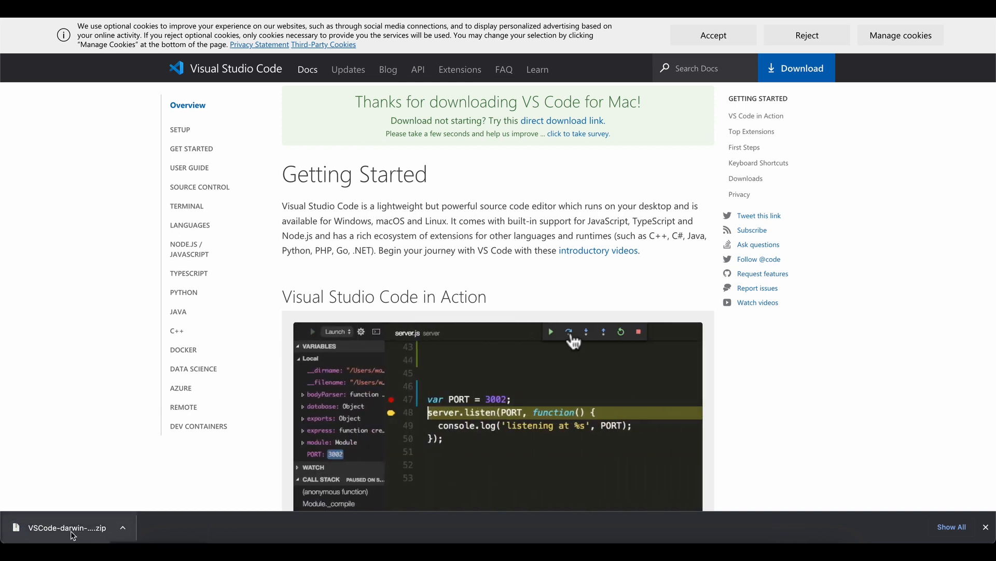
pyautogui.click(66, 528)
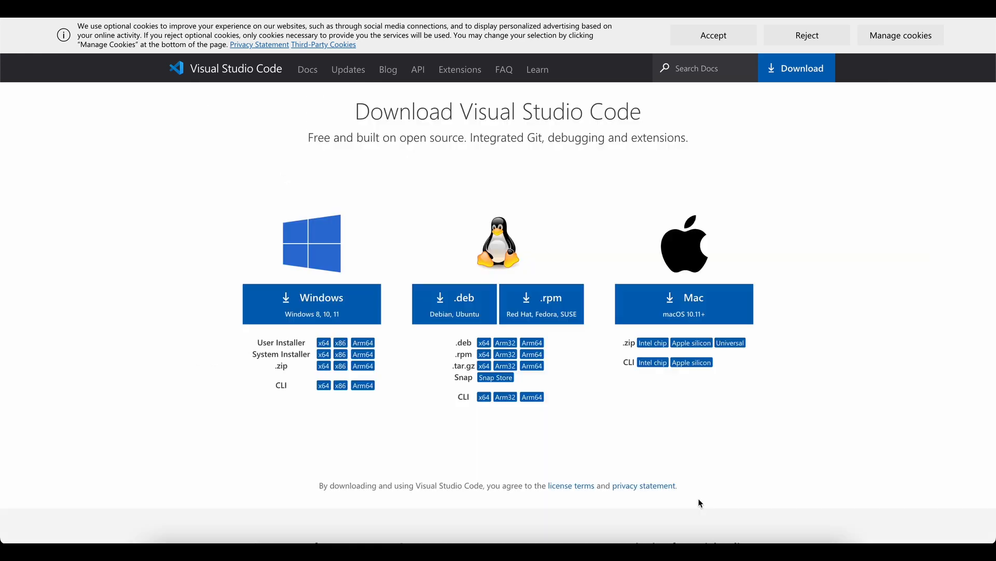
pyautogui.moveTo(490, 541)
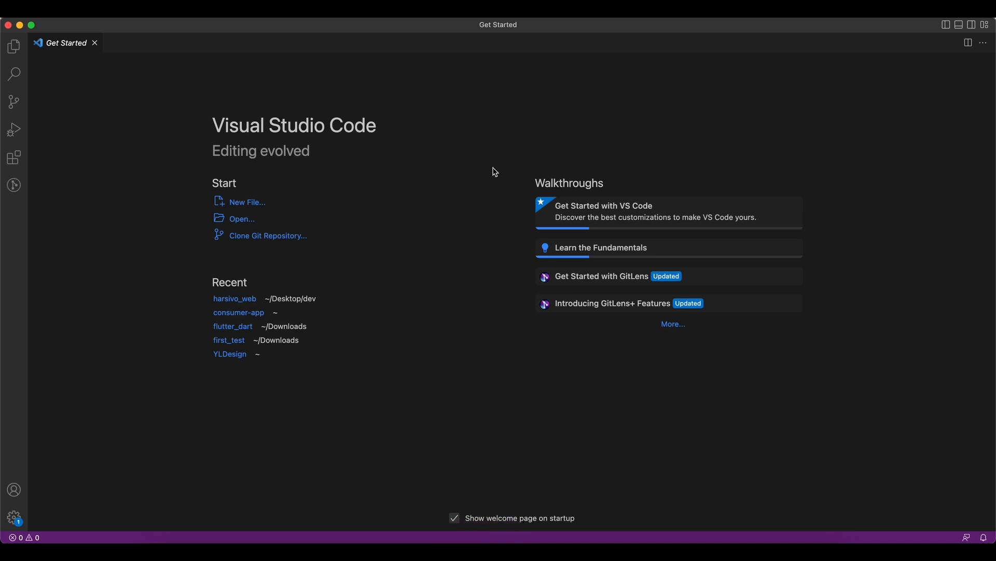
pyautogui.moveTo(397, 167)
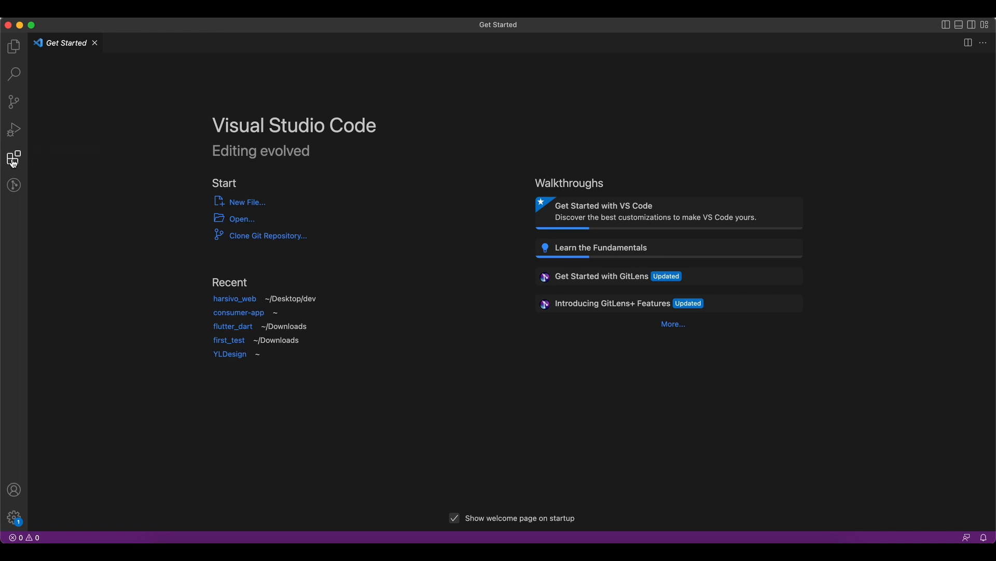
# Step: Search the Extensions marketplace for 'python' and install the Microsoft Python extension
pyautogui.click(13, 158)
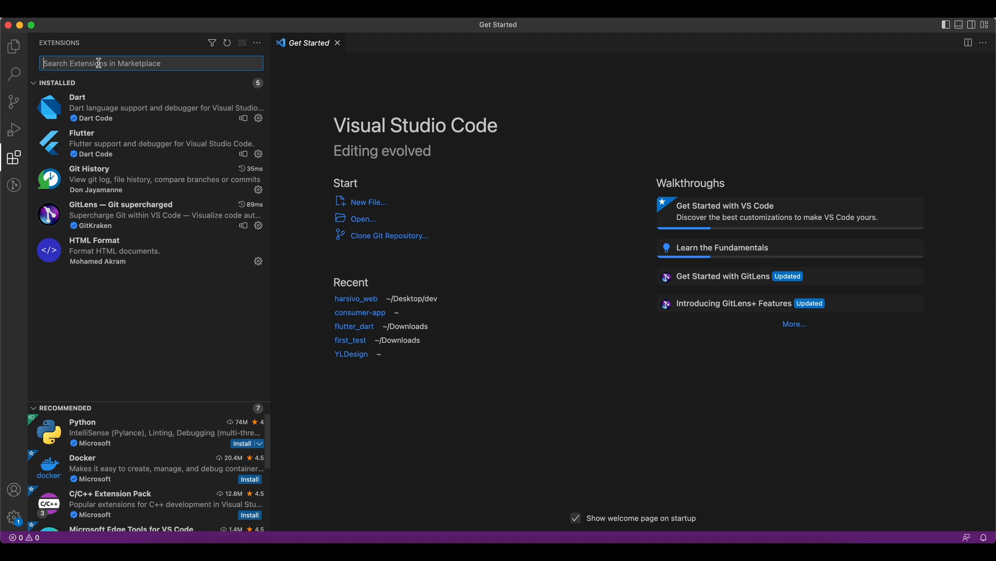
pyautogui.write('python')
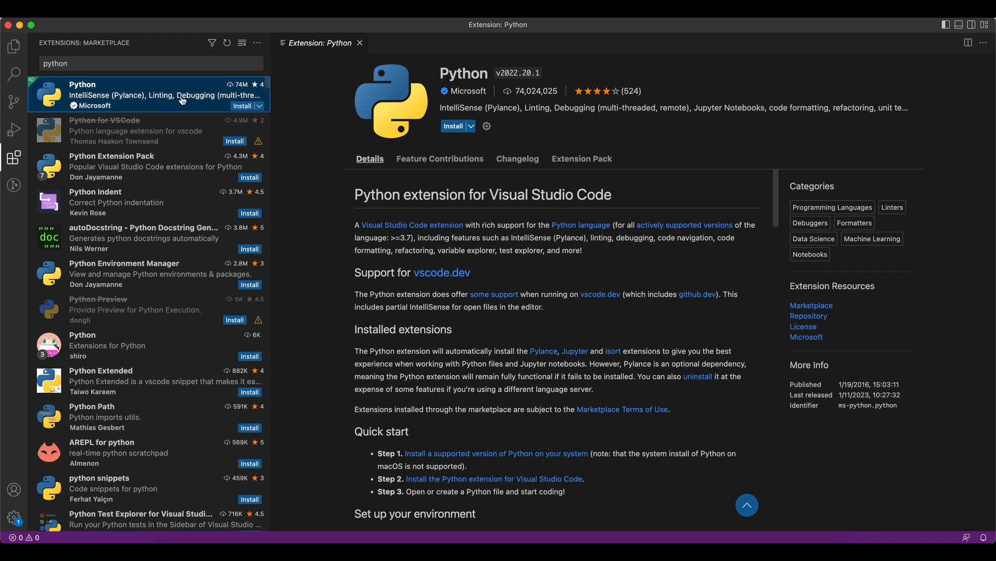
pyautogui.click(453, 125)
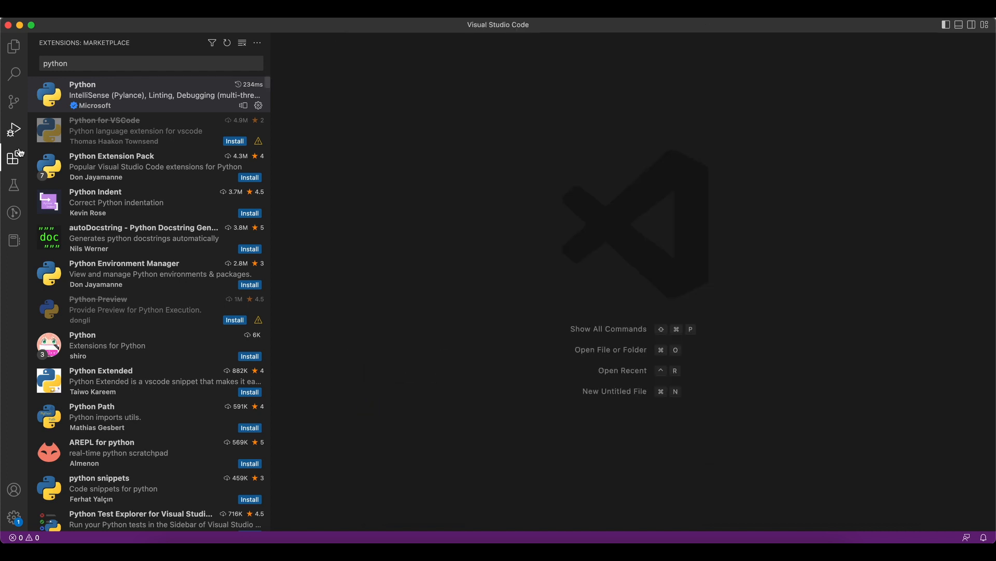
# Step: Create a new file named test.py on the Desktop from the Explorer panel
pyautogui.click(14, 46)
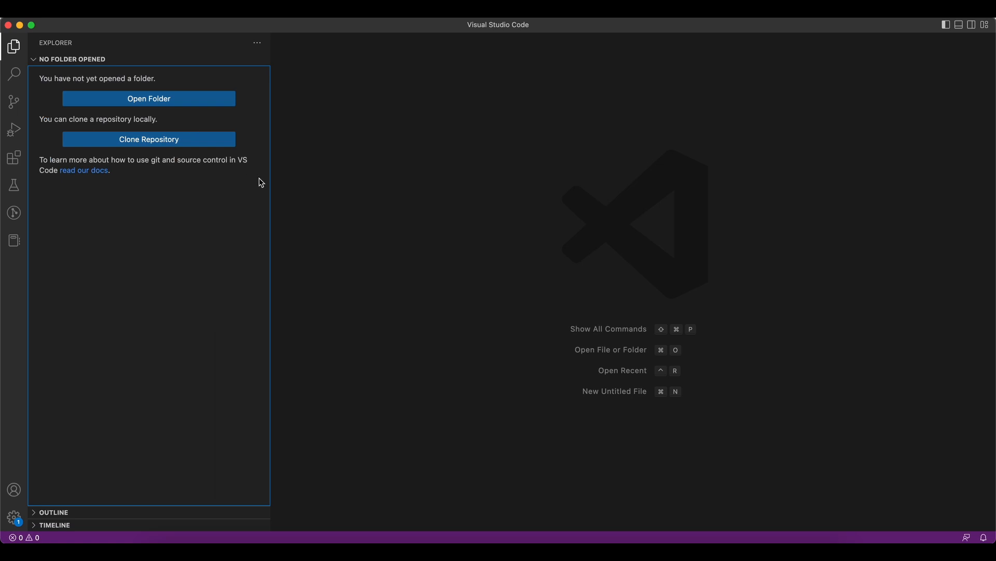
pyautogui.moveTo(461, 351)
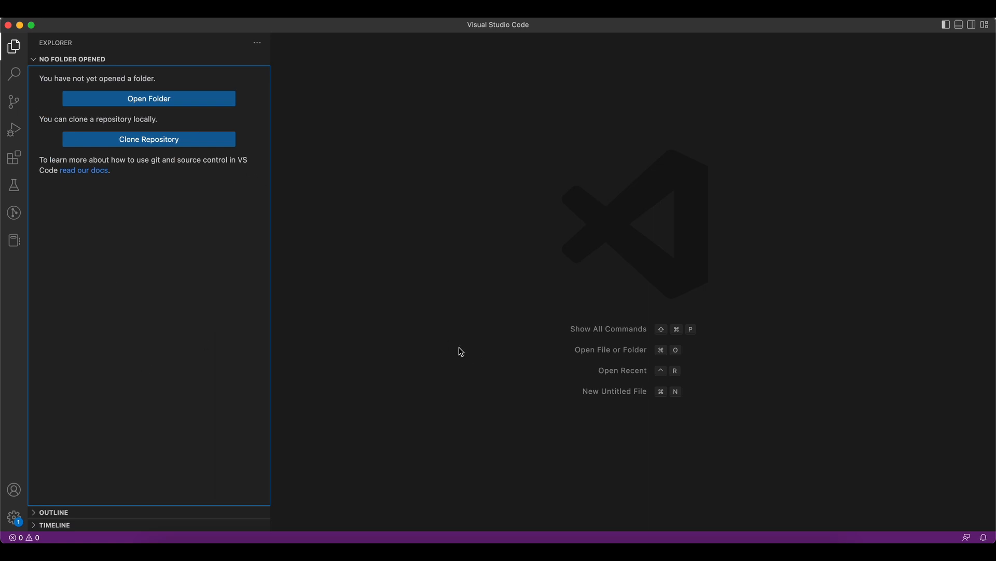
pyautogui.moveTo(193, 140)
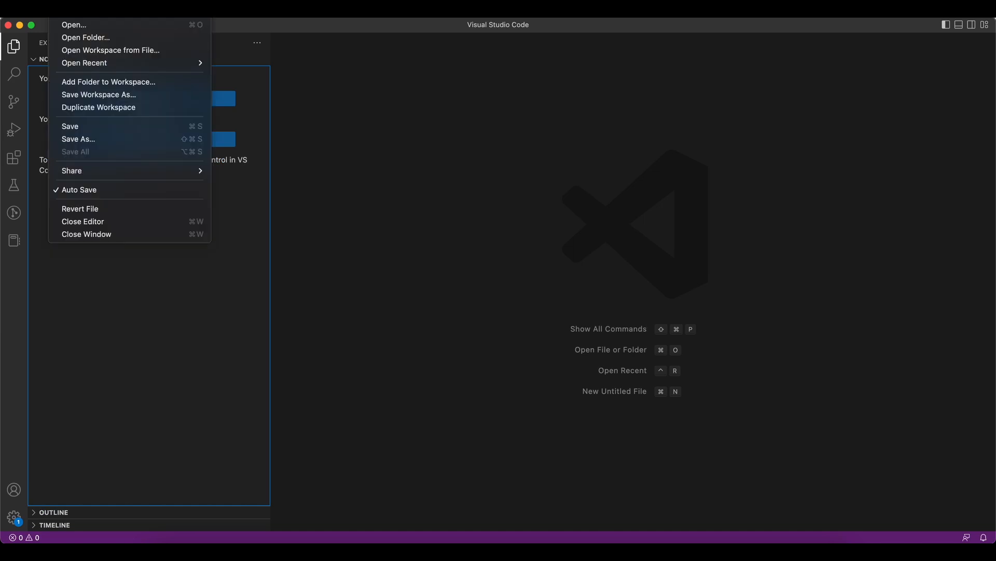
pyautogui.click(65, 35)
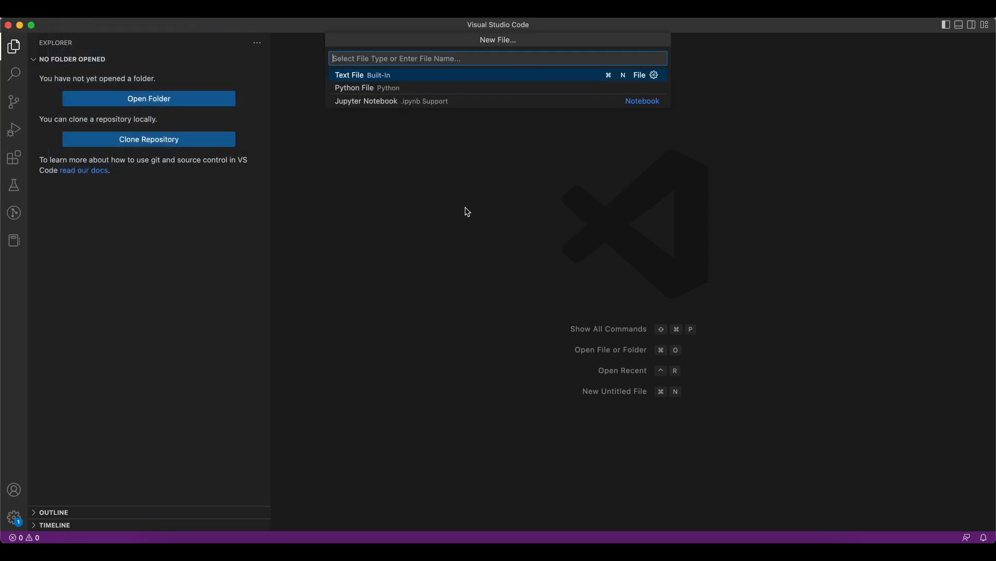
pyautogui.write('test.py')
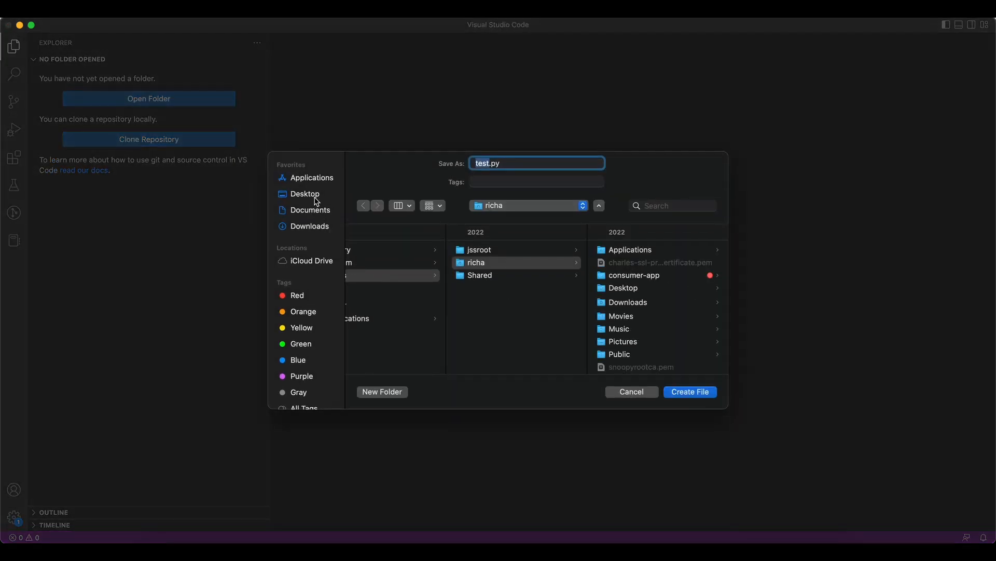
pyautogui.click(689, 391)
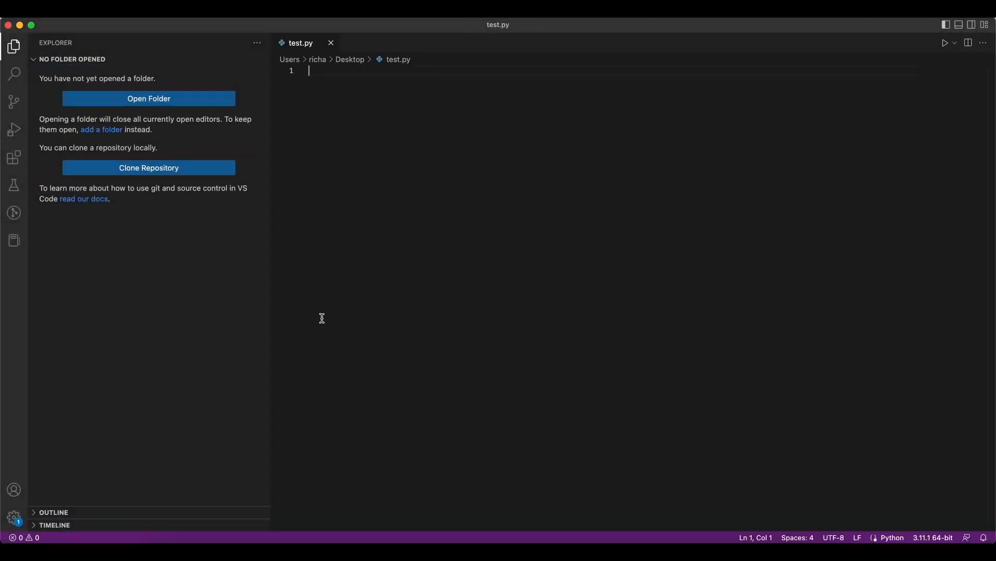
pyautogui.moveTo(394, 150)
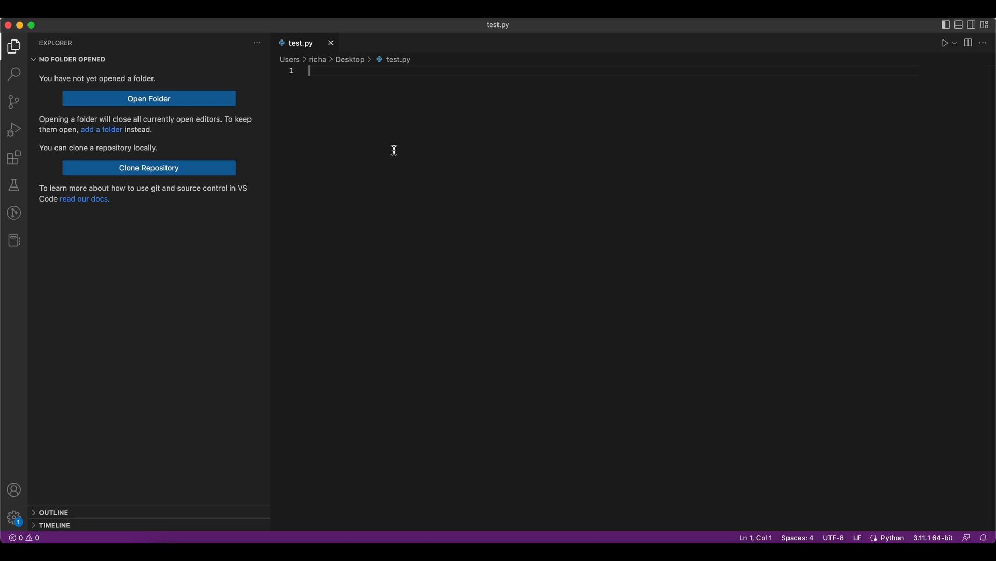
# Step: Write print("Hello World!") on line 1 of test.py
pyautogui.write('print')
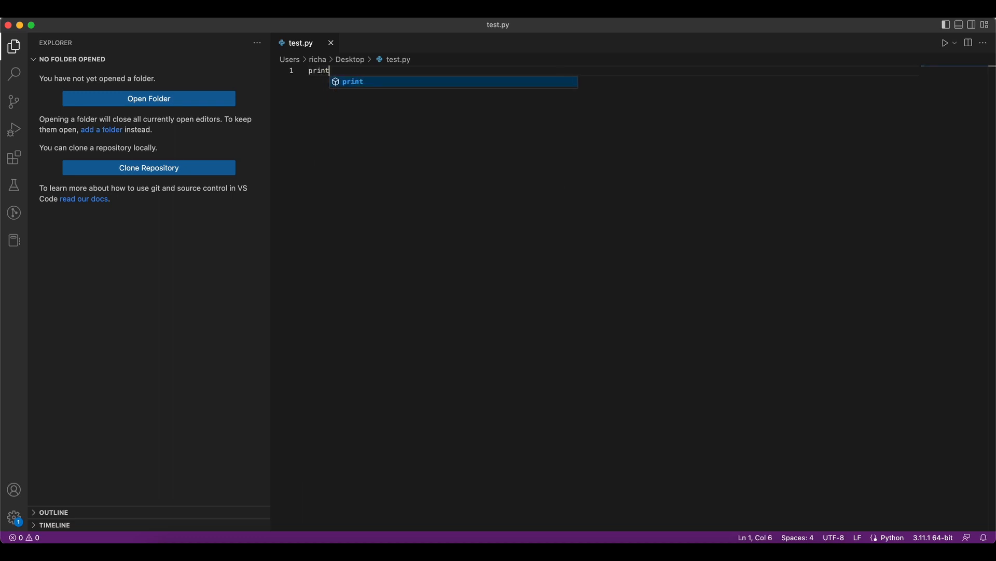
pyautogui.write('()')
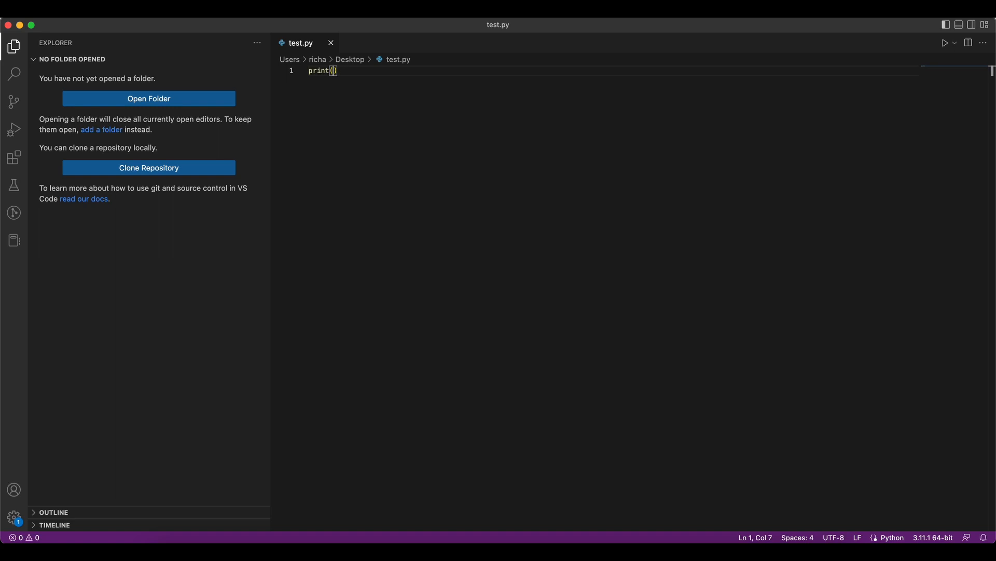
pyautogui.write('"Hello World"')
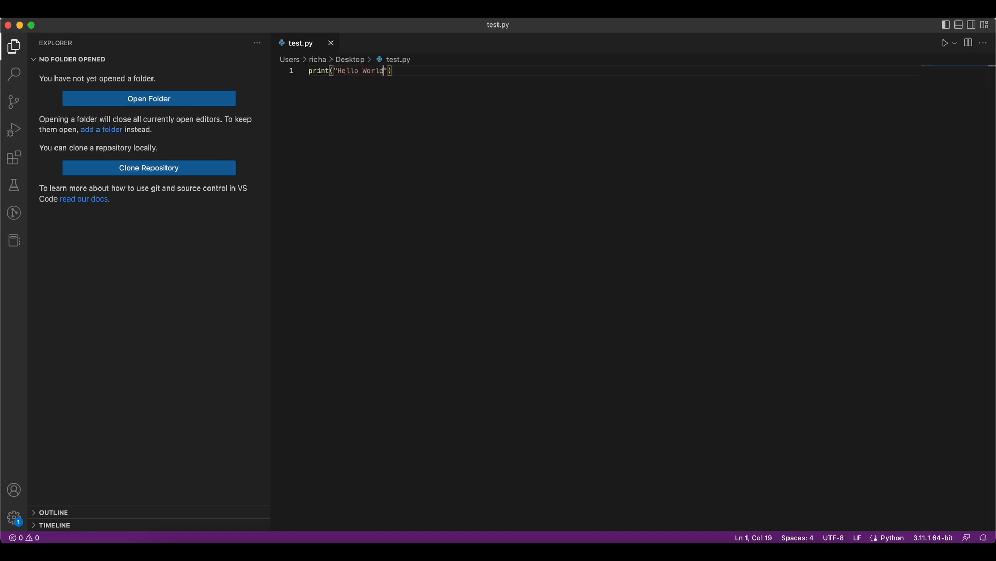
pyautogui.write('!')
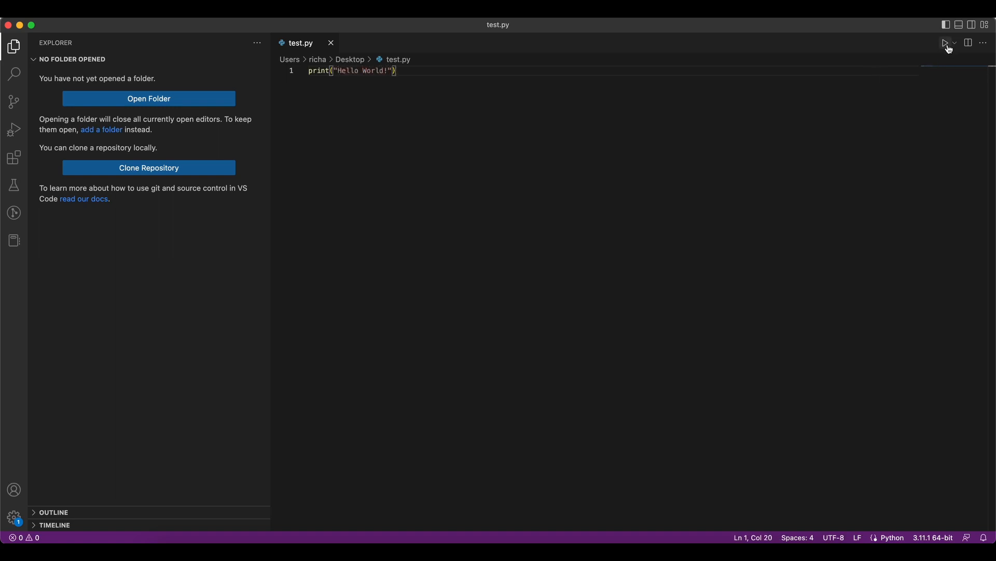
pyautogui.moveTo(945, 43)
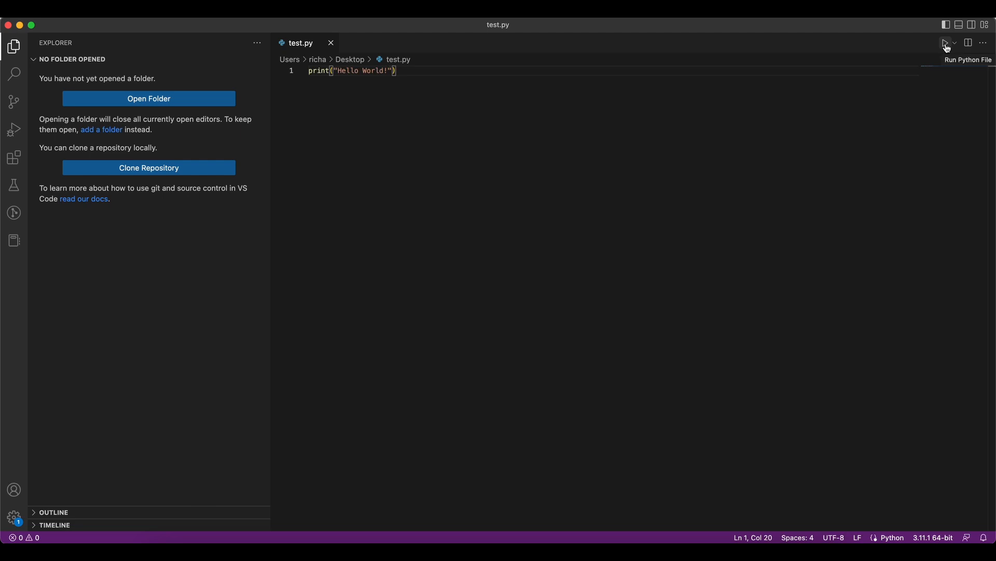
# Step: Run test.py and select the Hello World! output in the terminal
pyautogui.click(945, 43)
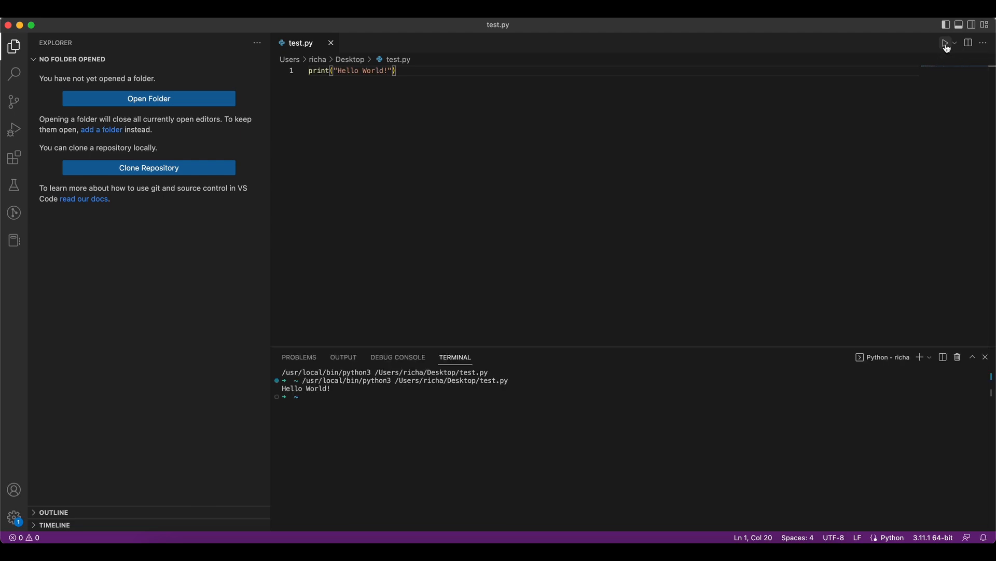
pyautogui.doubleClick(305, 388)
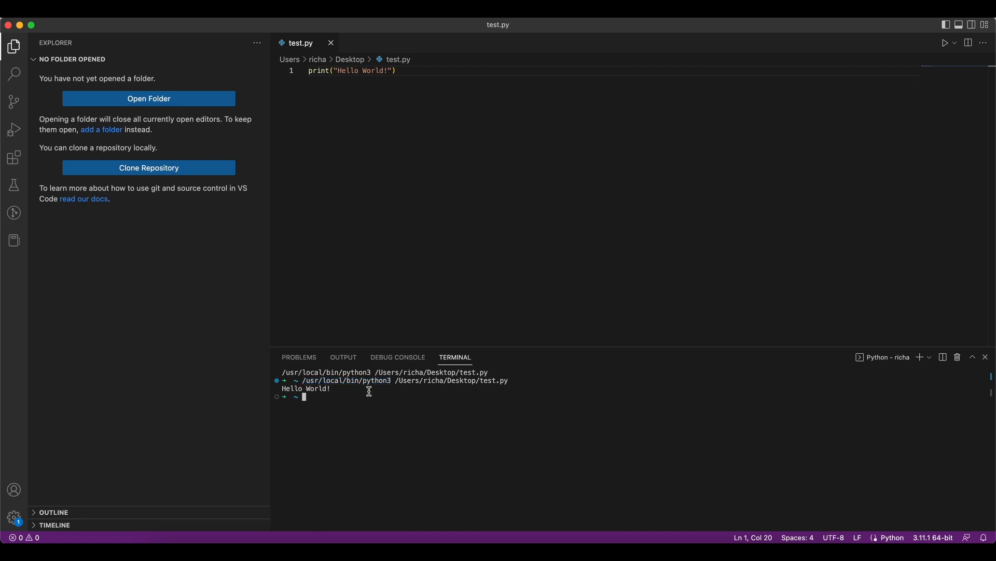
pyautogui.doubleClick(305, 387)
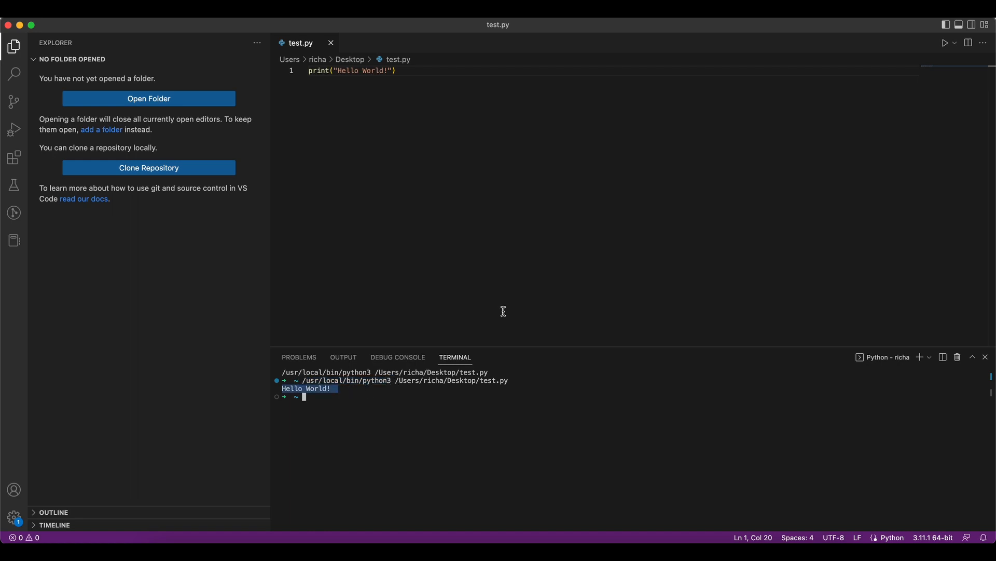